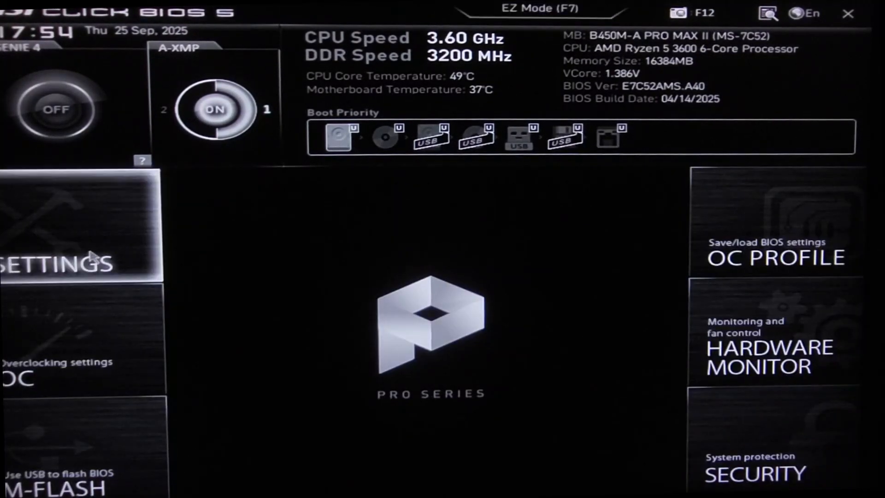
Go to Settings > Advanced to reach the Windows OS Configuration options
{"action": "left_click", "coordinate": [65, 264]}
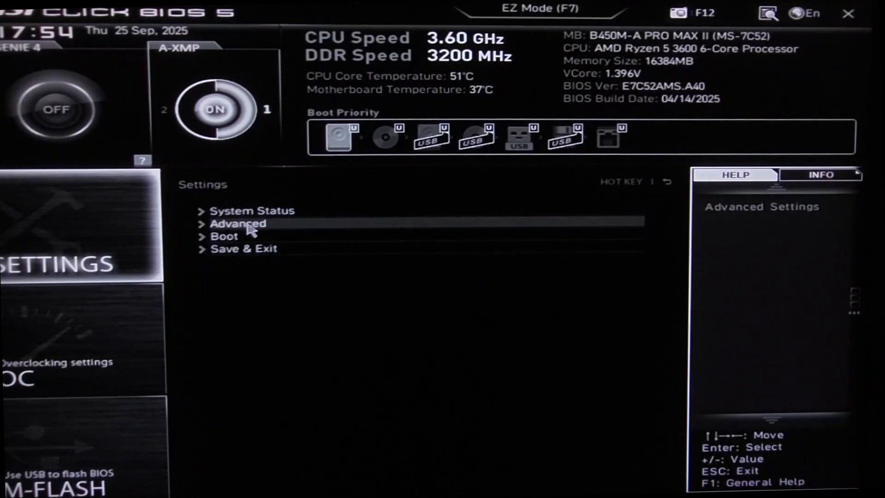
{"action": "left_click", "coordinate": [238, 223]}
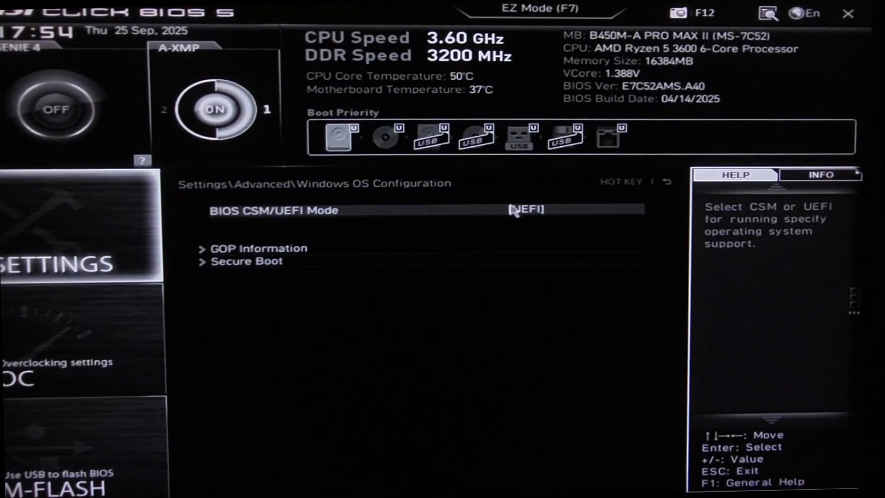
Set BIOS CSM/UEFI Mode to UEFI
{"action": "left_click", "coordinate": [528, 209]}
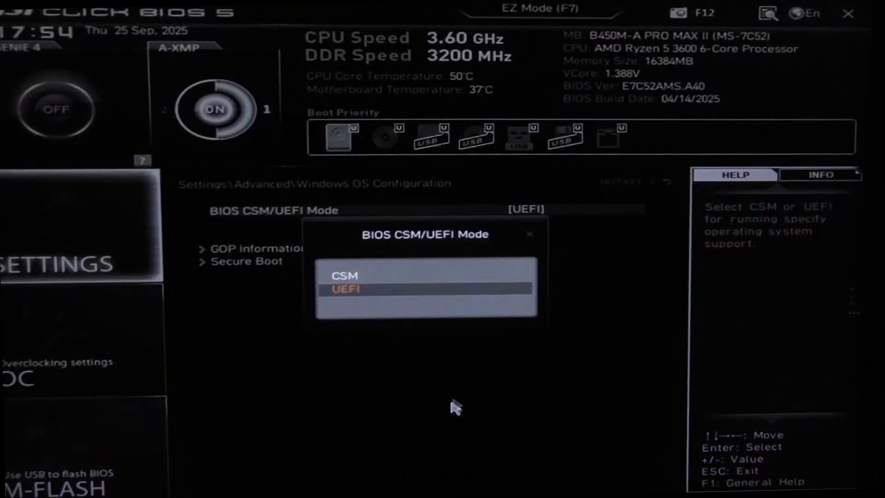
{"action": "left_click", "coordinate": [346, 288]}
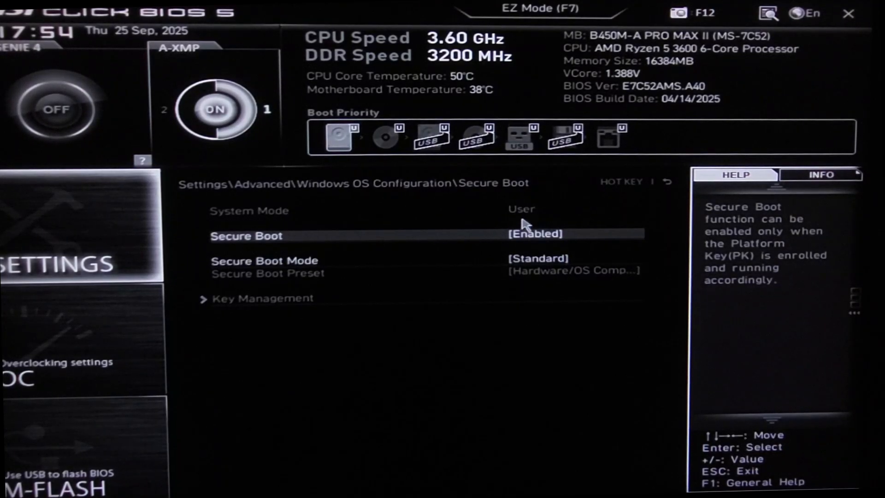
{"action": "mouse_move", "coordinate": [326, 265]}
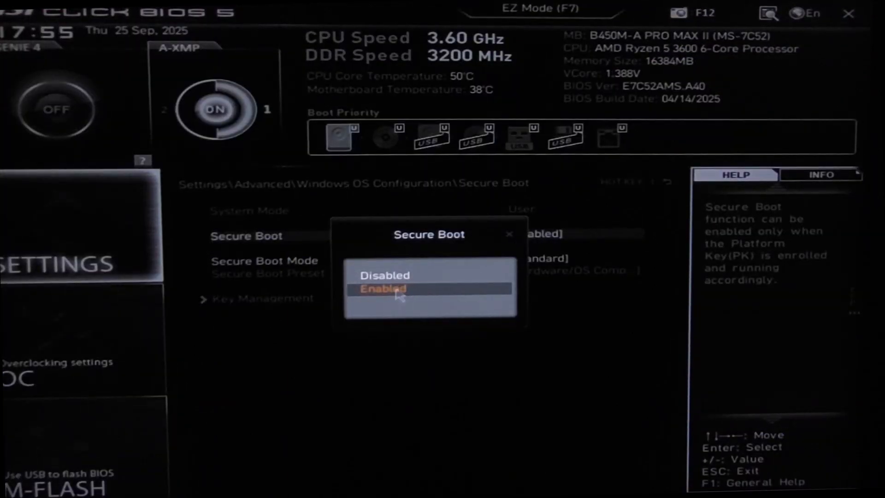
Set the Secure Boot option to Enabled
{"action": "left_click", "coordinate": [396, 289]}
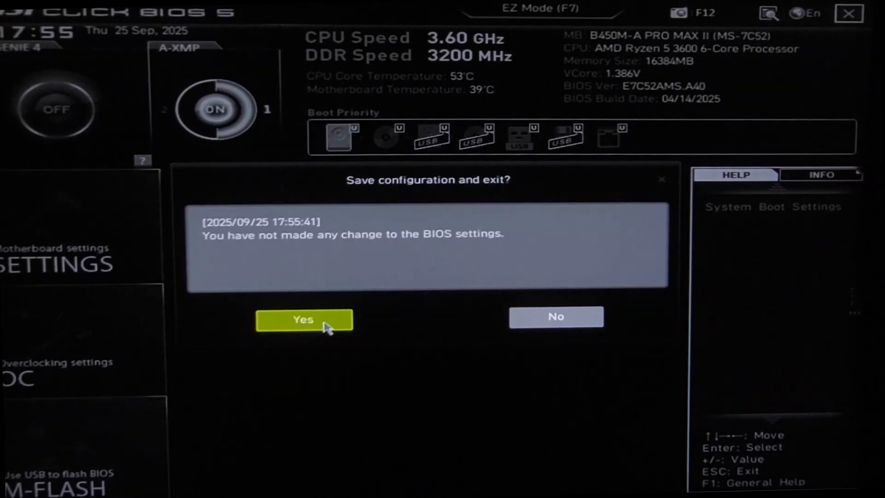
Confirm Yes to save the configuration and exit into Windows
{"action": "left_click", "coordinate": [303, 320]}
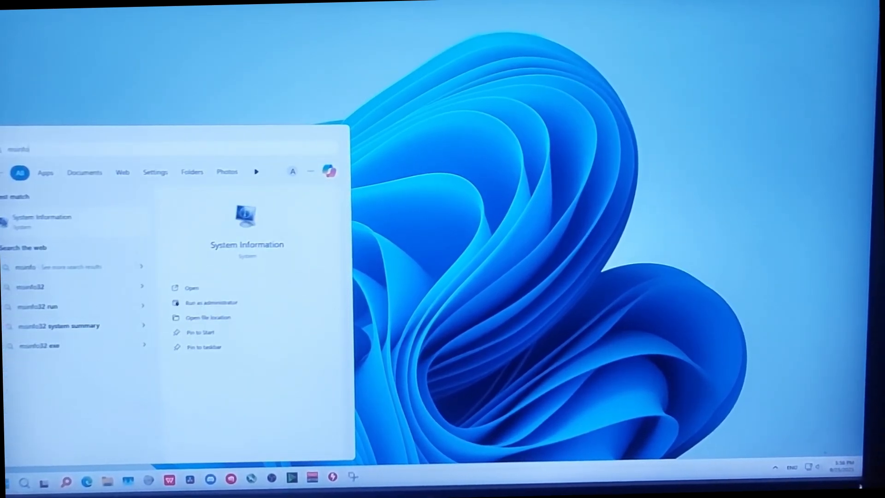
Launch System Information and verify BIOS Mode reads UEFI and Secure Boot State is On
{"action": "left_click", "coordinate": [191, 288]}
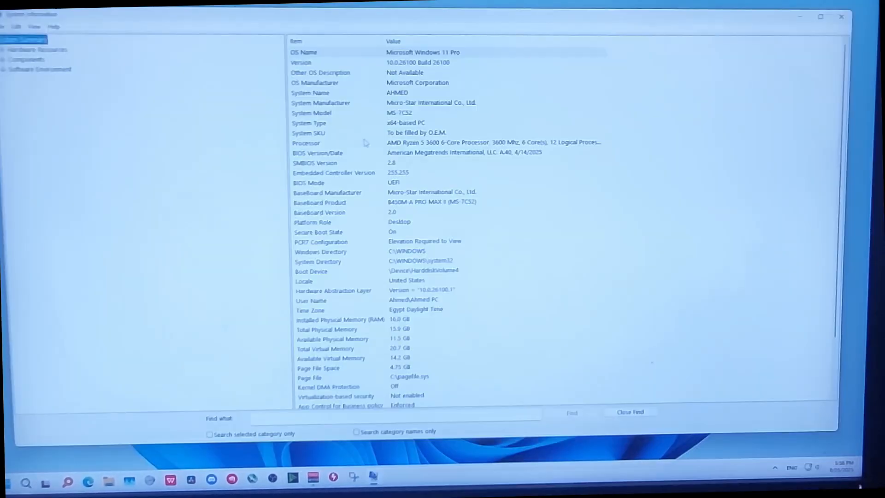
{"action": "left_click", "coordinate": [310, 182]}
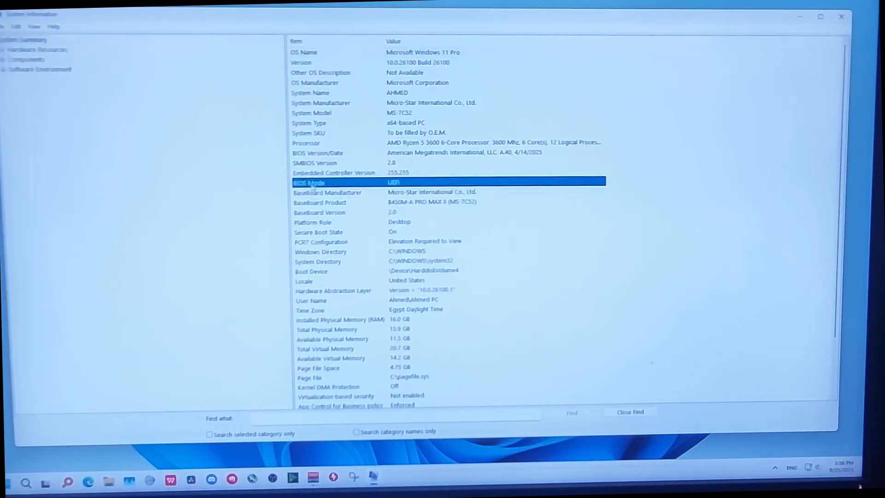